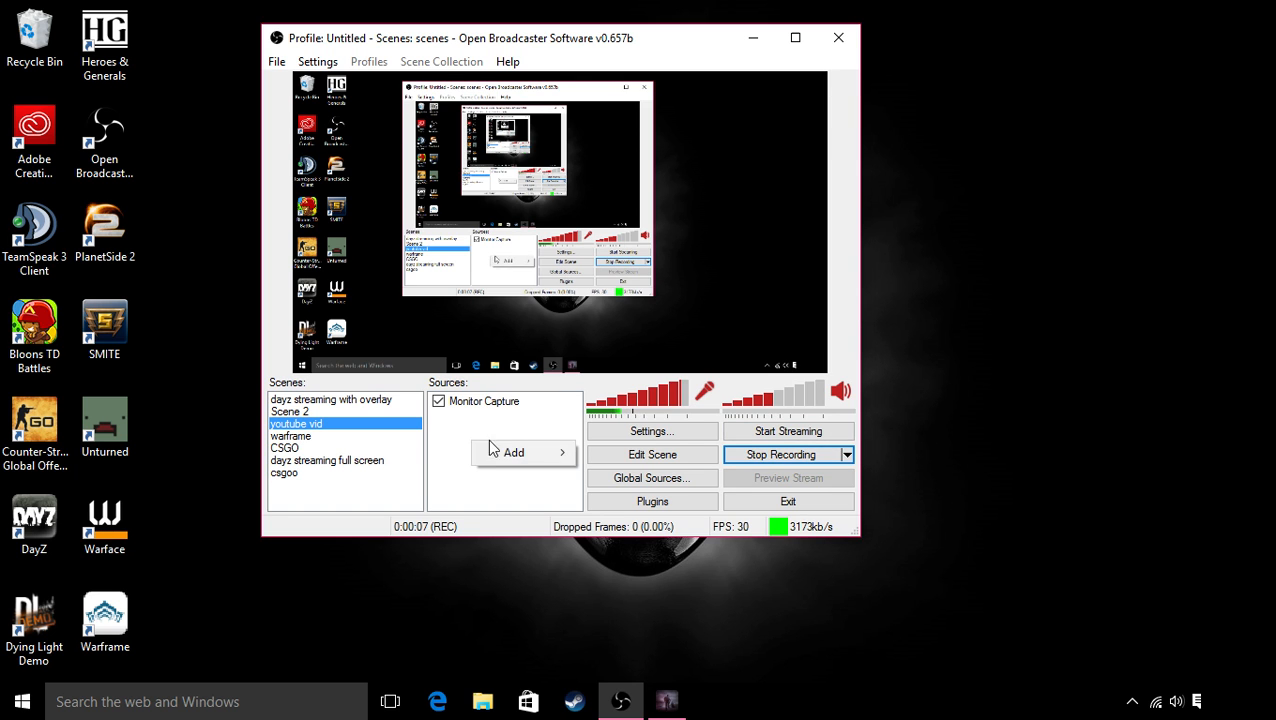
# Add a Game Capture source named 'dayz' capturing the [DayZ]: DayZ application
pyautogui.click(512, 452)
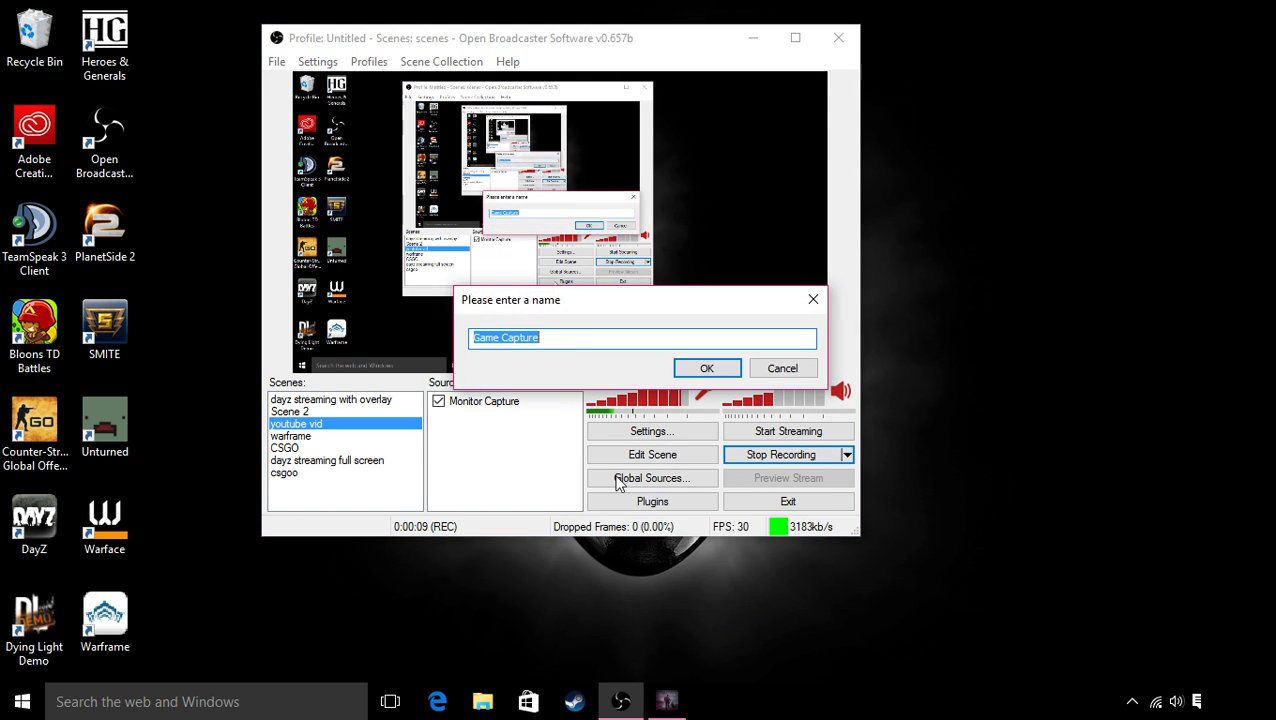
pyautogui.write('dayz')
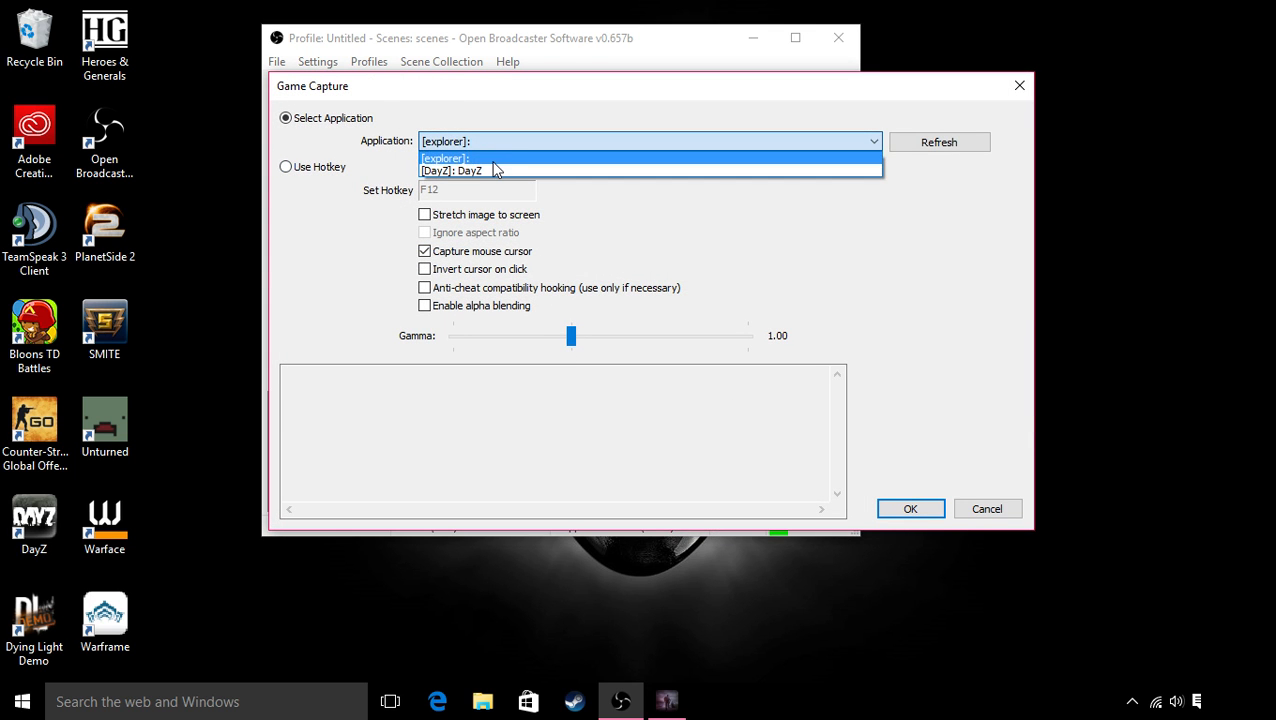
pyautogui.click(484, 170)
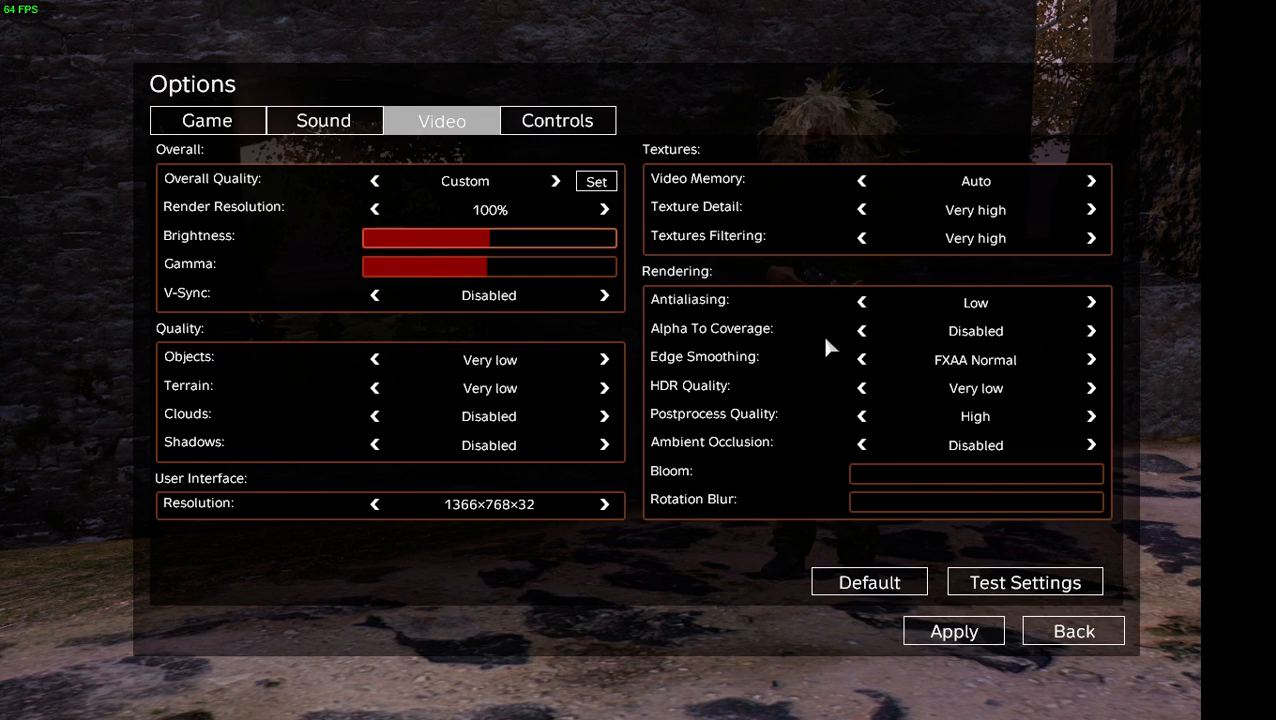
# Disable antialiasing in DayZ's video options, then enable the dayz source in the scene
pyautogui.click(862, 302)
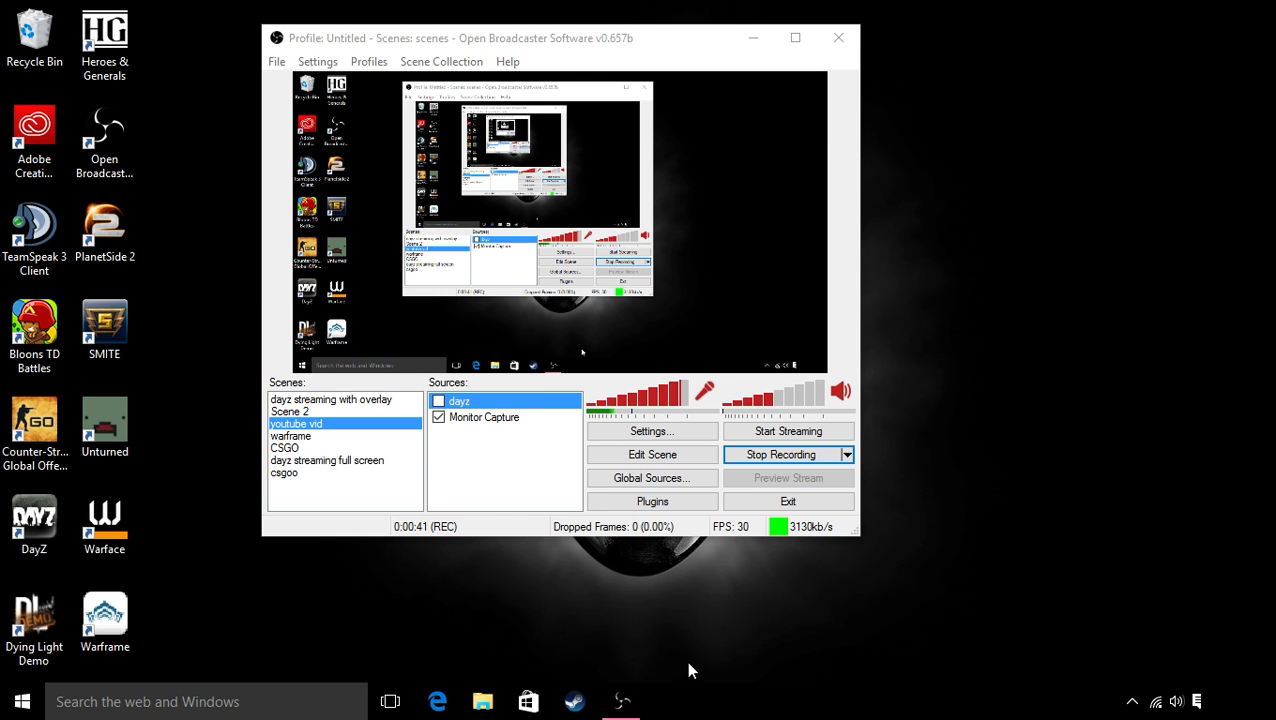
pyautogui.click(438, 400)
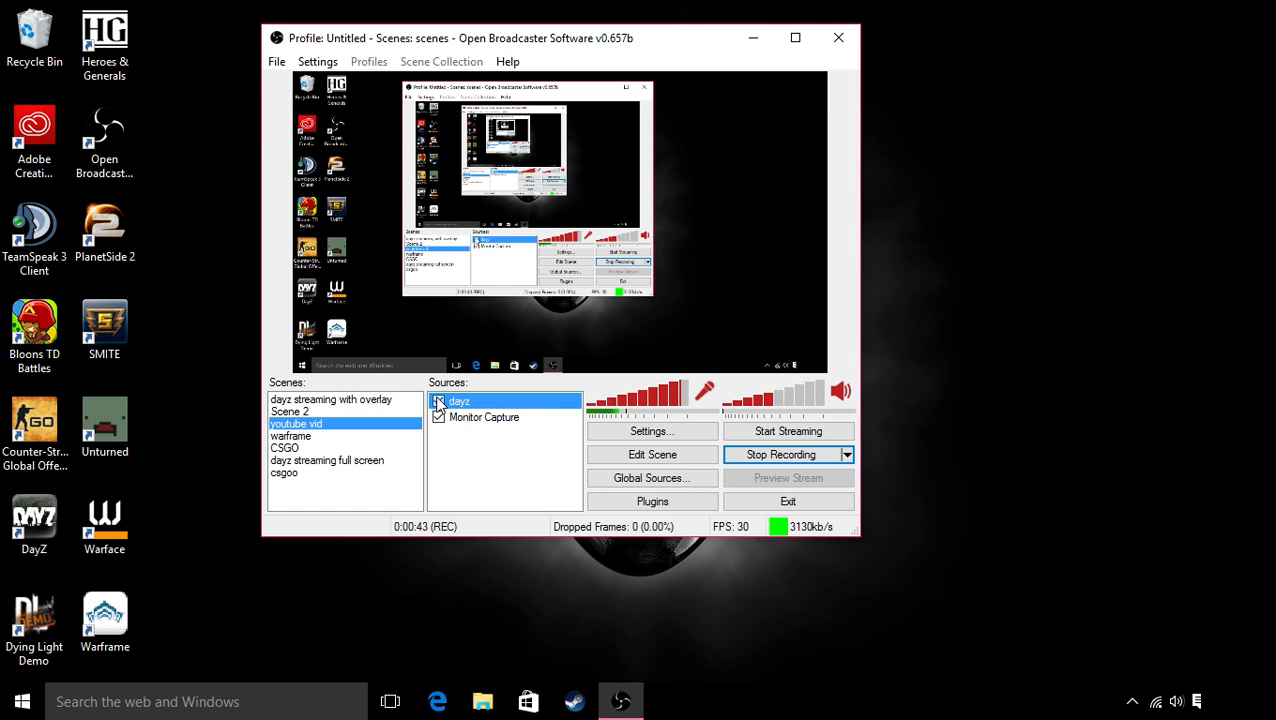
pyautogui.click(440, 400)
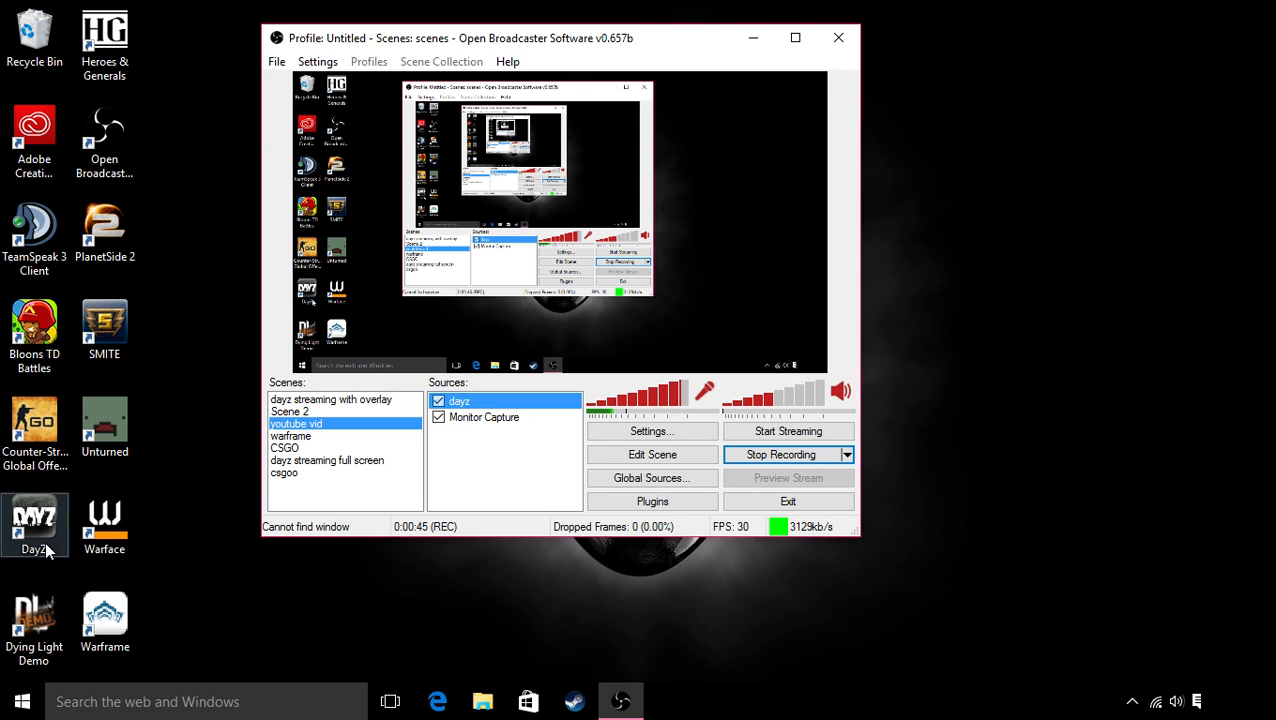
# Relaunch DayZ from its desktop shortcut through the BattlEye launcher
pyautogui.doubleClick(34, 524)
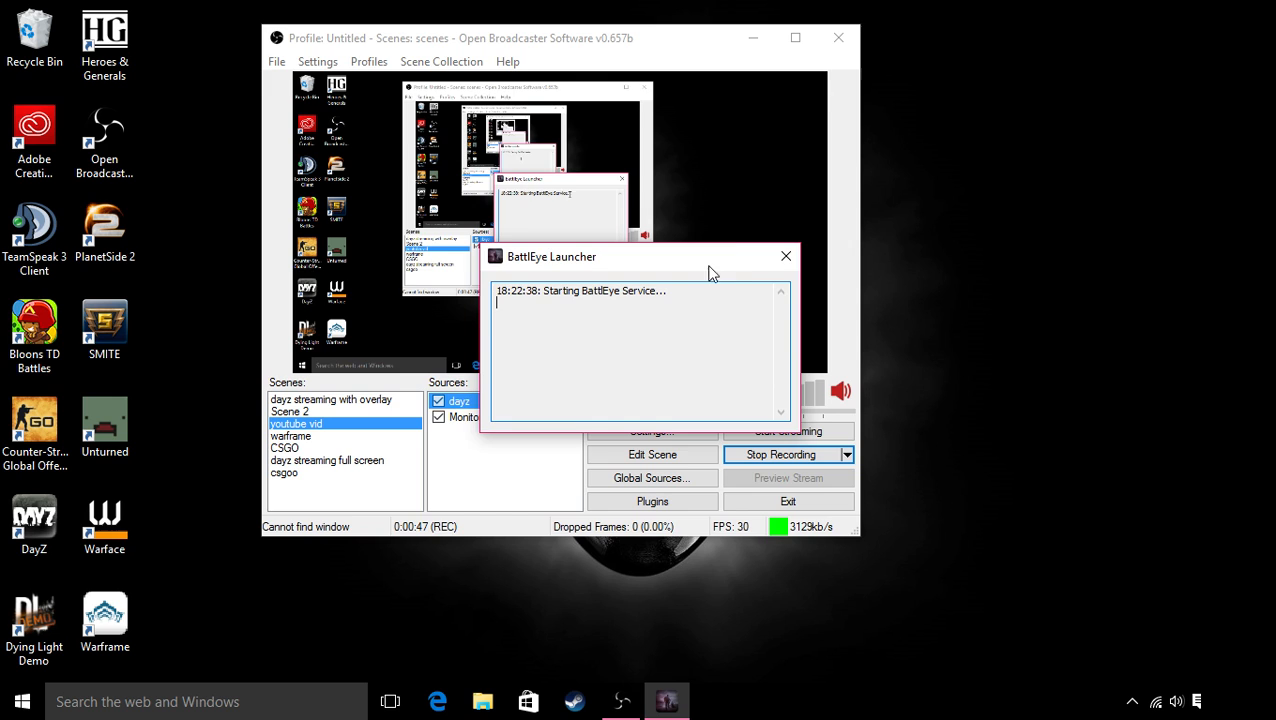
pyautogui.click(784, 256)
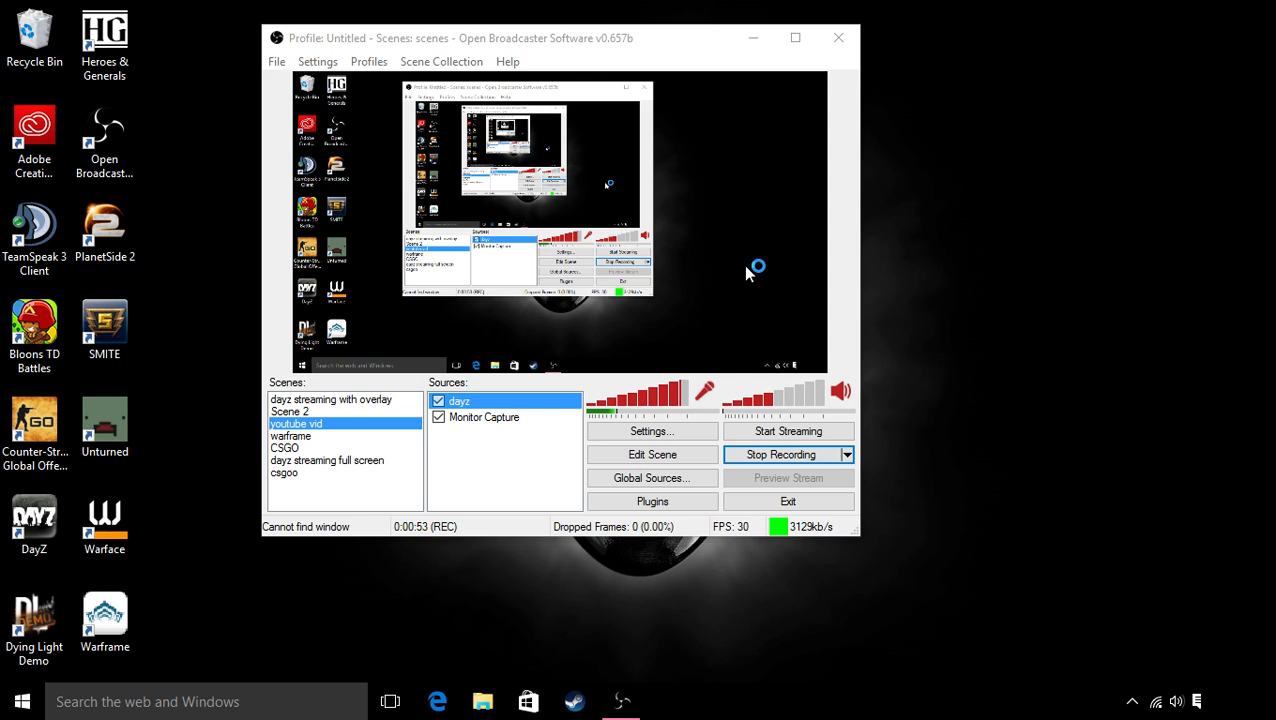
pyautogui.moveTo(748, 272)
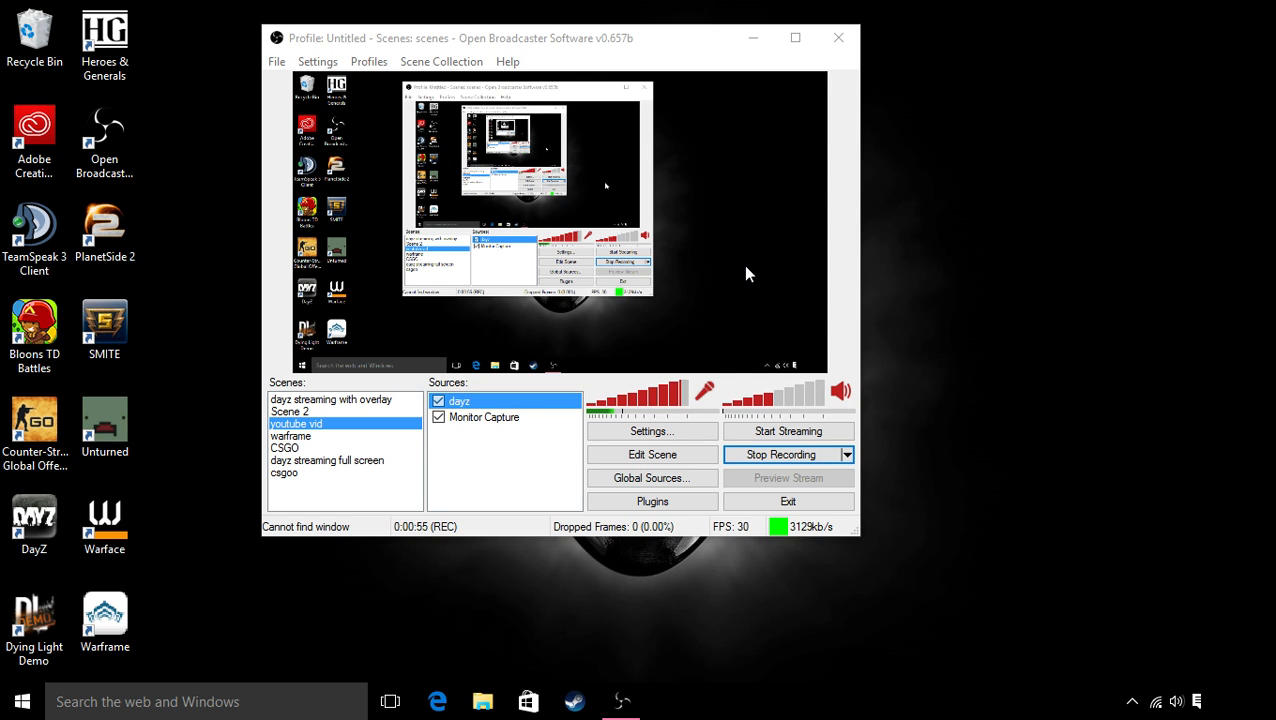